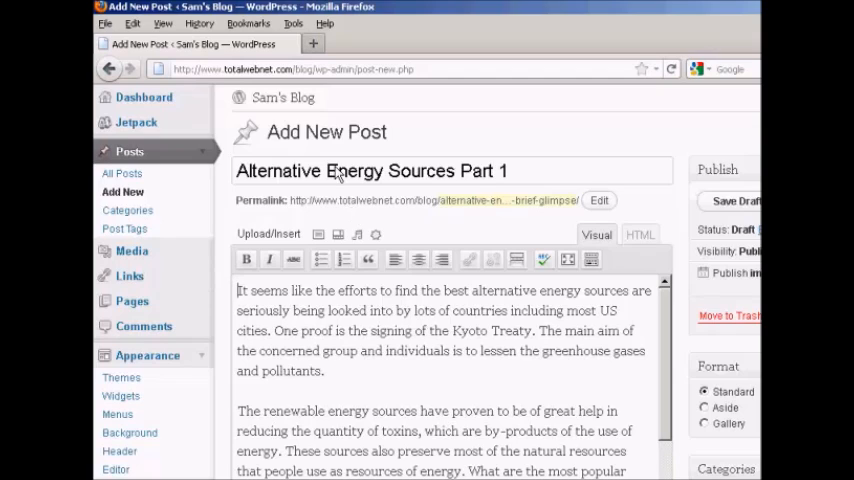
pyautogui.moveTo(264, 204)
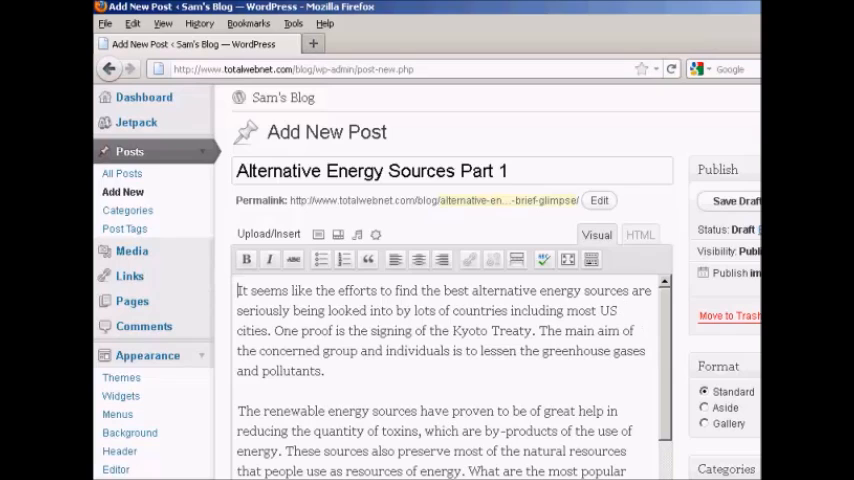
# Scroll the Add New Post page down to the Featured Image box in the sidebar.
pyautogui.scroll(-3)
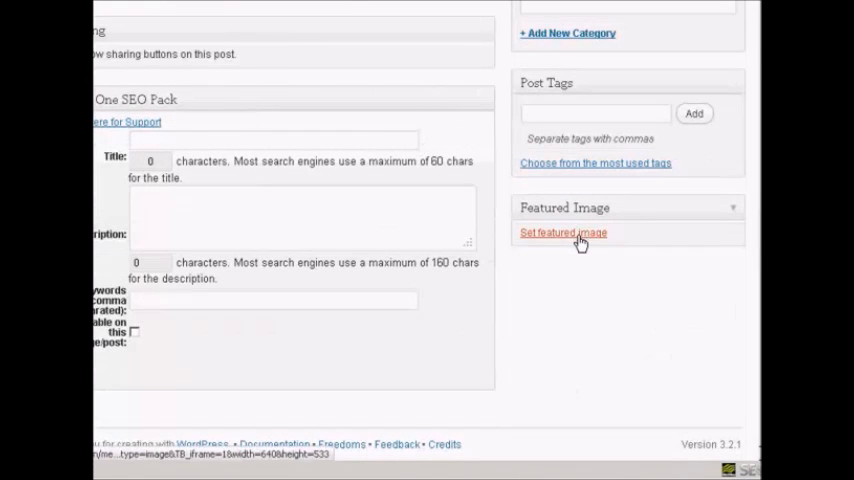
pyautogui.moveTo(556, 244)
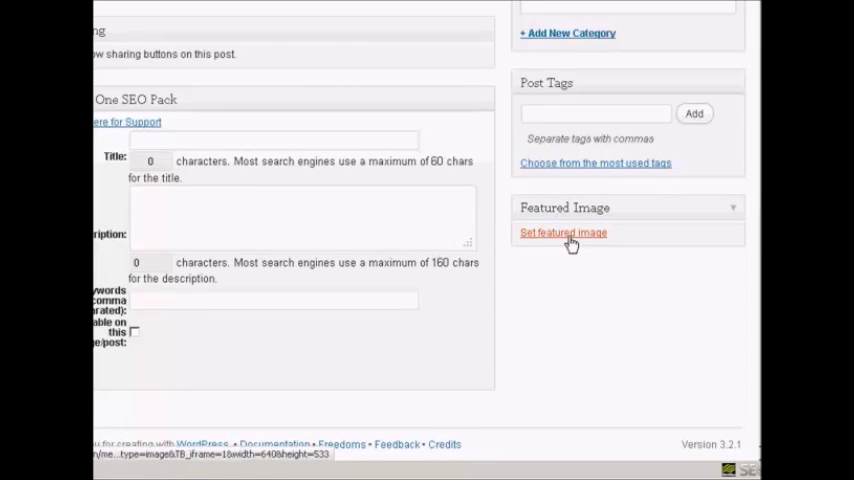
# Start setting a featured image, viewing From URL and Media Library before returning to From Computer.
pyautogui.click(564, 232)
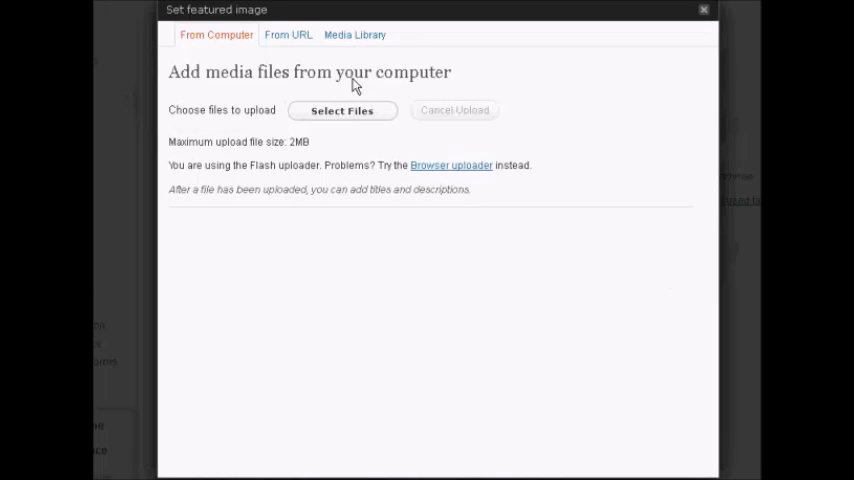
pyautogui.moveTo(268, 122)
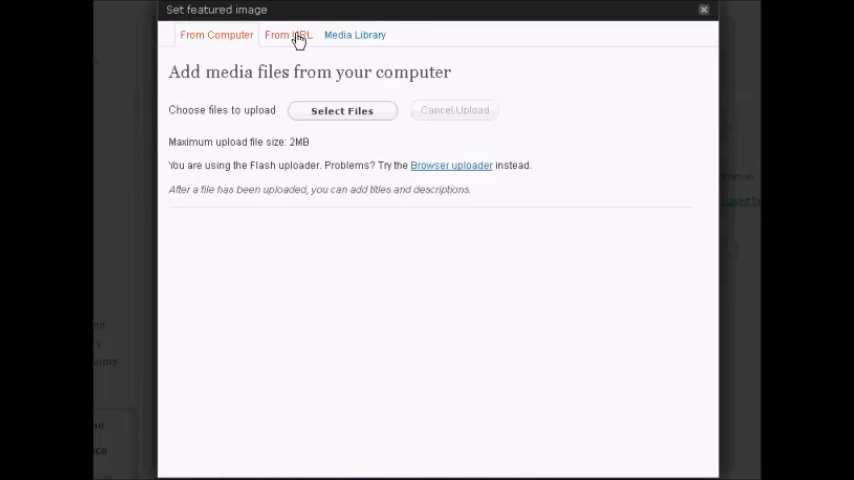
pyautogui.click(288, 36)
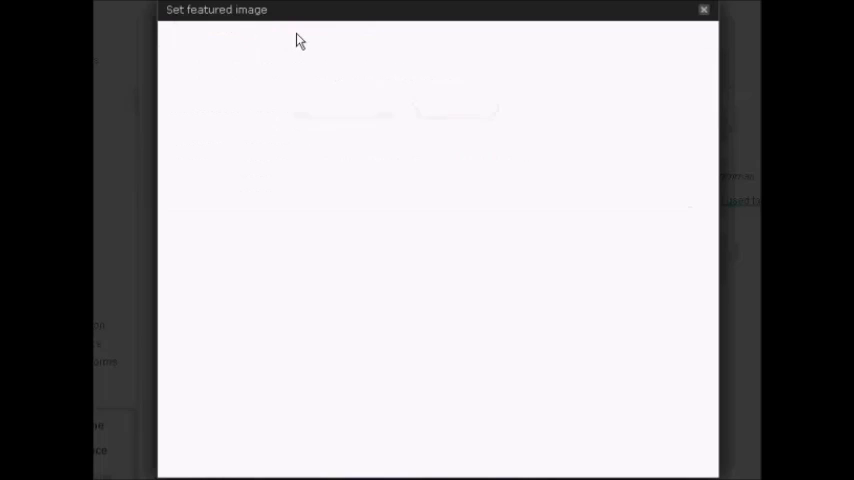
pyautogui.click(288, 36)
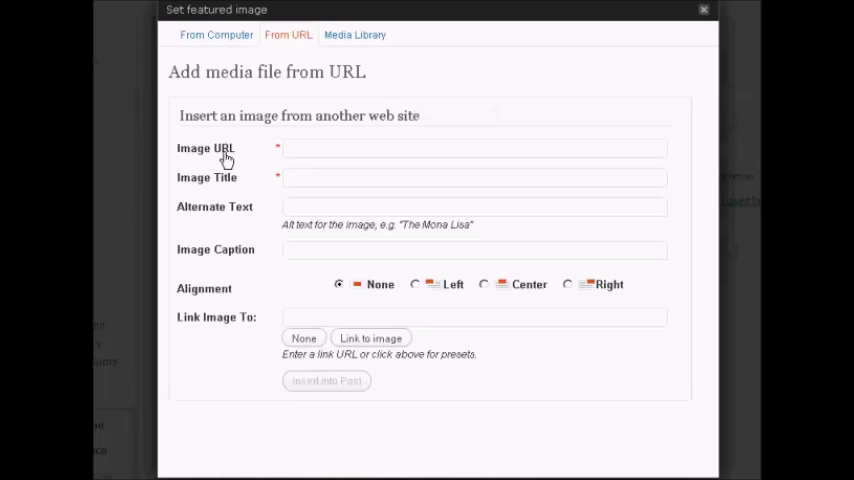
pyautogui.moveTo(230, 160)
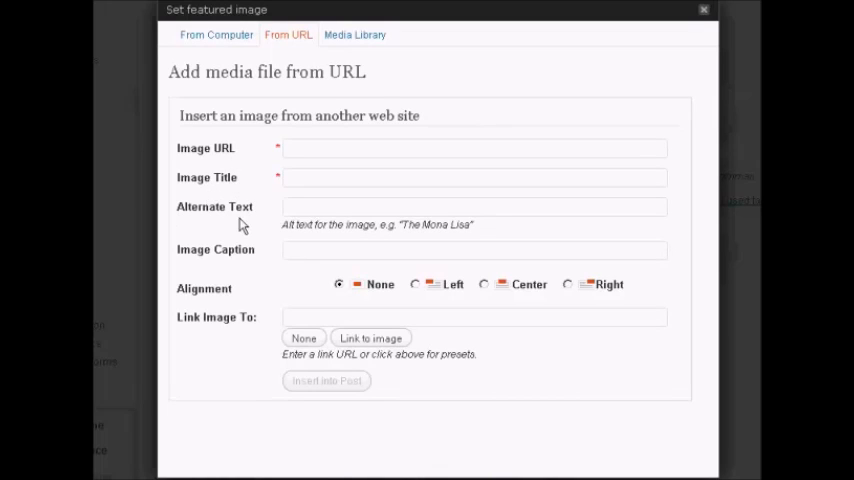
pyautogui.moveTo(236, 384)
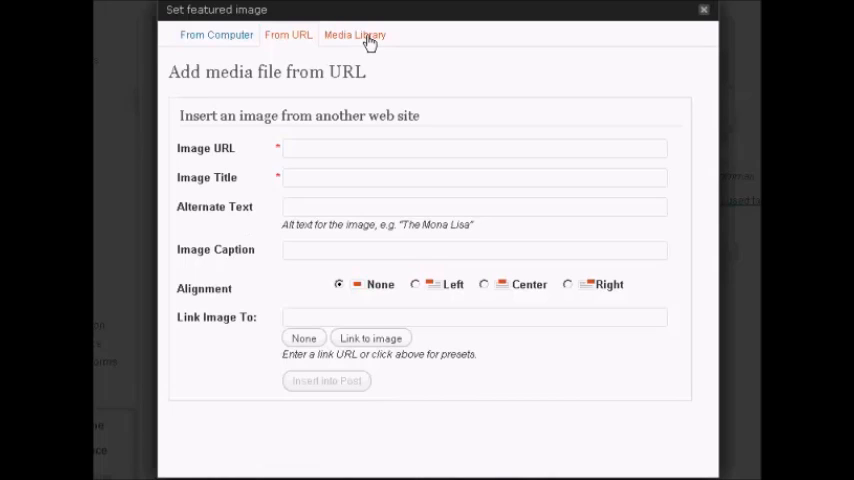
pyautogui.click(354, 36)
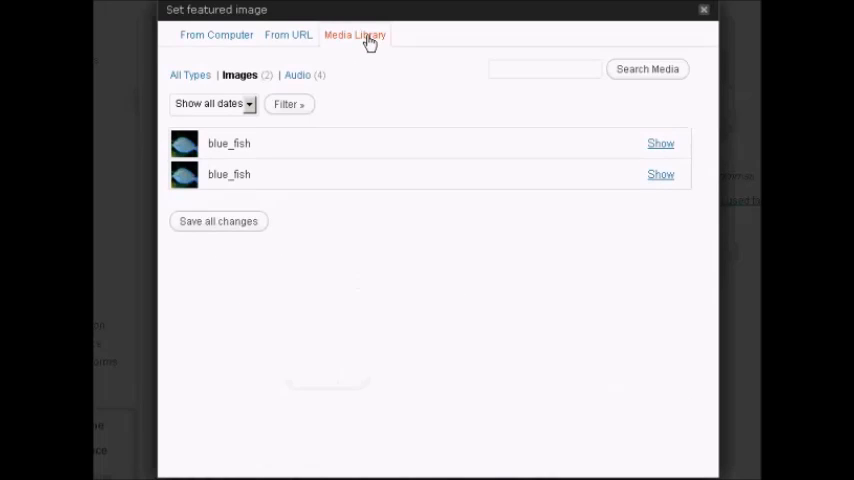
pyautogui.moveTo(288, 144)
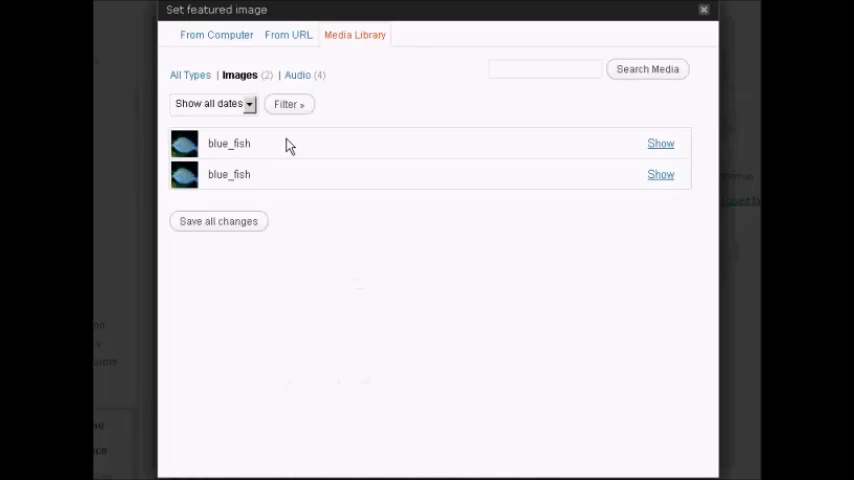
pyautogui.moveTo(430, 172)
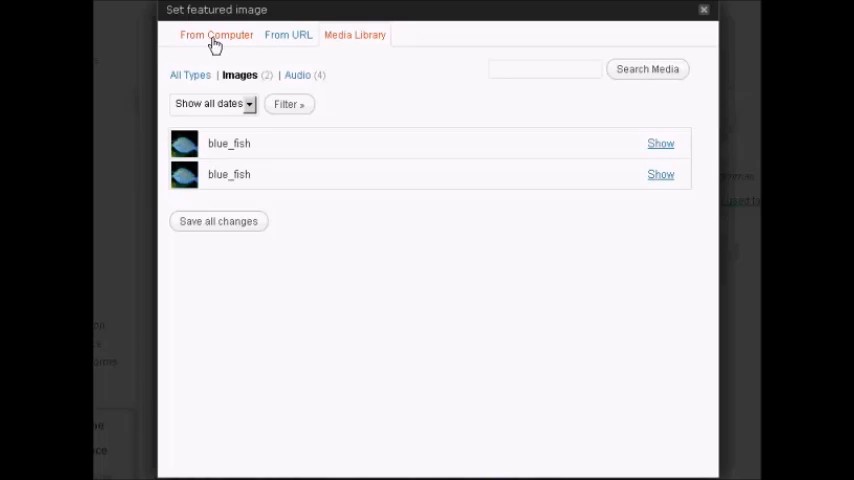
pyautogui.click(216, 34)
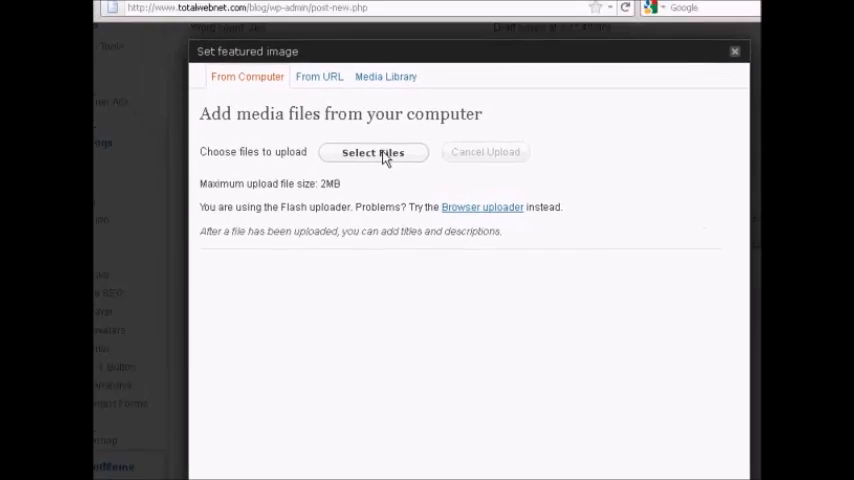
# Select blue-s.png from the WordPress Logo folder and upload it.
pyautogui.click(372, 152)
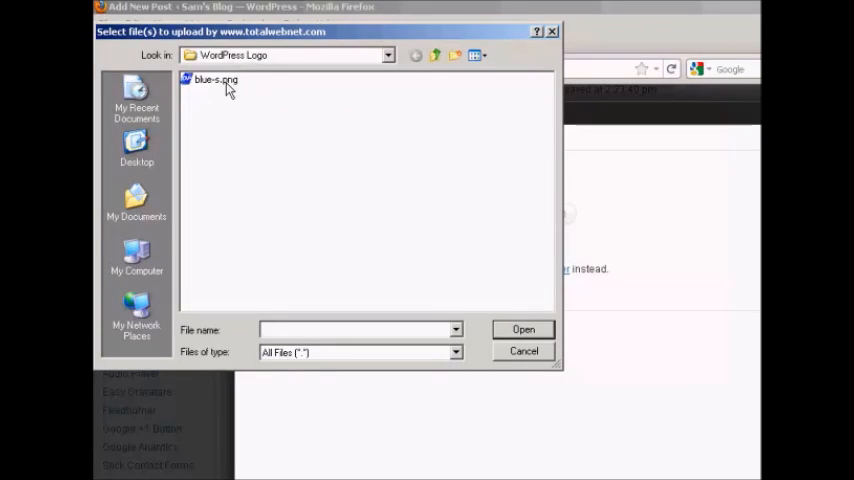
pyautogui.click(212, 80)
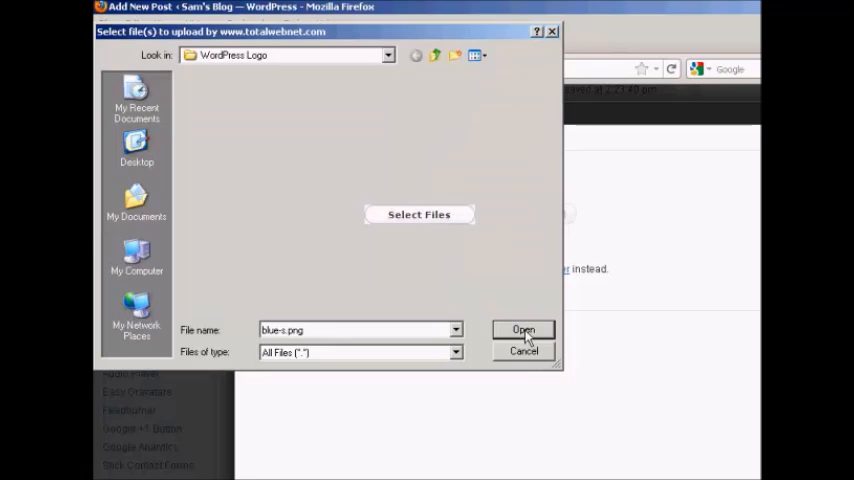
pyautogui.click(524, 330)
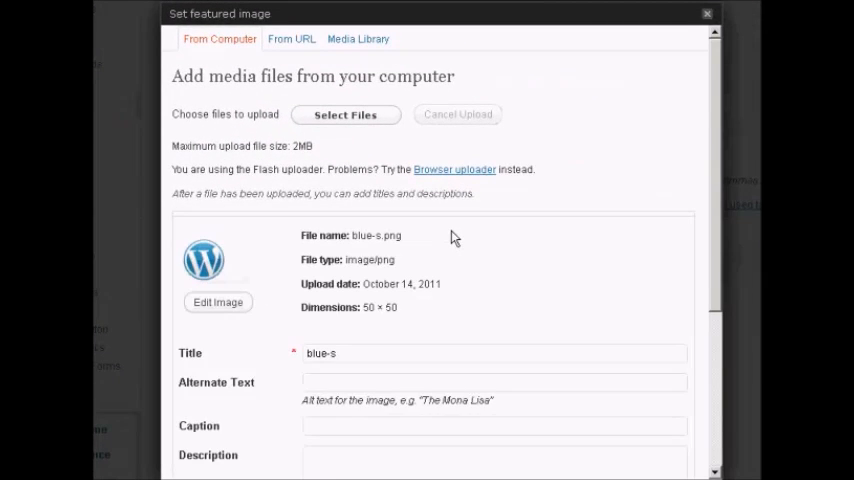
pyautogui.moveTo(552, 232)
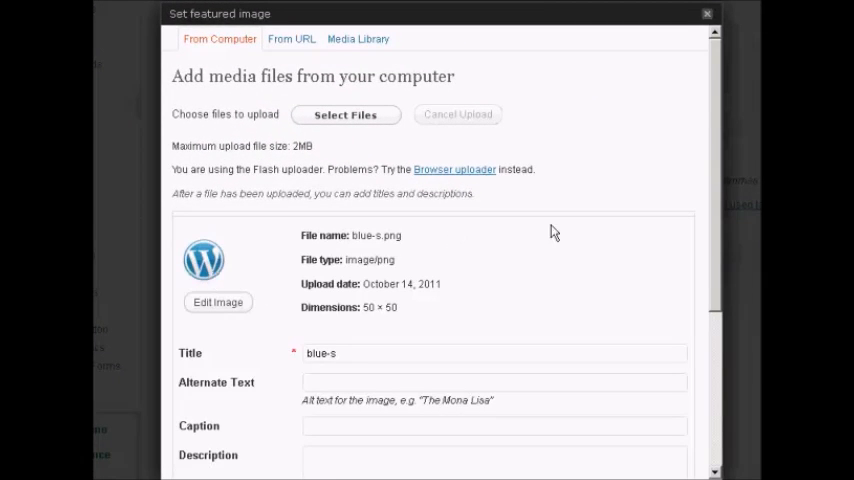
pyautogui.moveTo(716, 110)
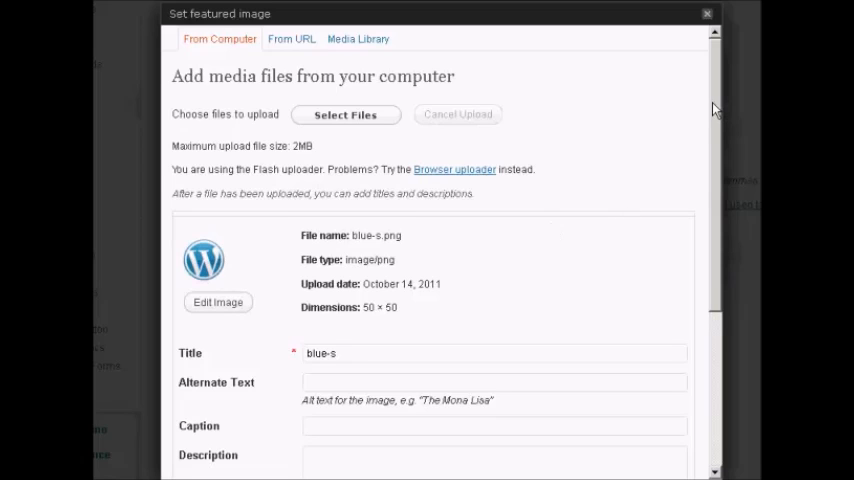
# Enter alternate text 'Wordpress Logo', keeping Left alignment and Full Size 50 × 50.
pyautogui.scroll(-3)
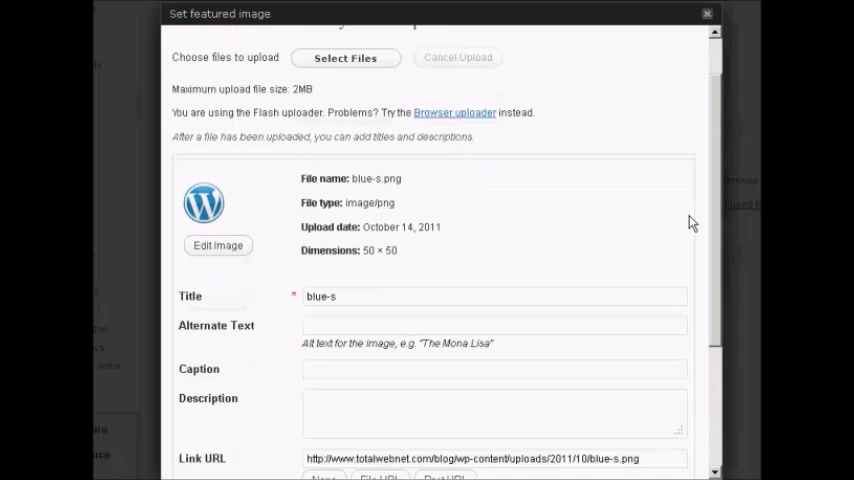
pyautogui.scroll(-3)
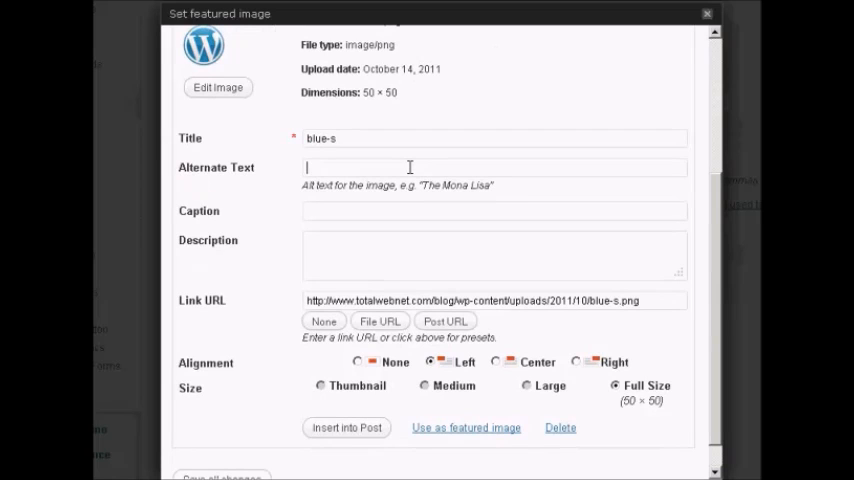
pyautogui.write('Wordpr')
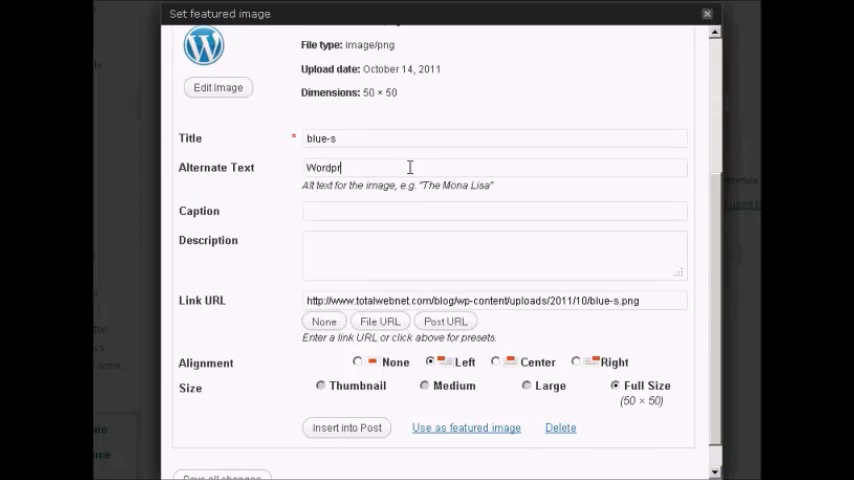
pyautogui.write('ess')
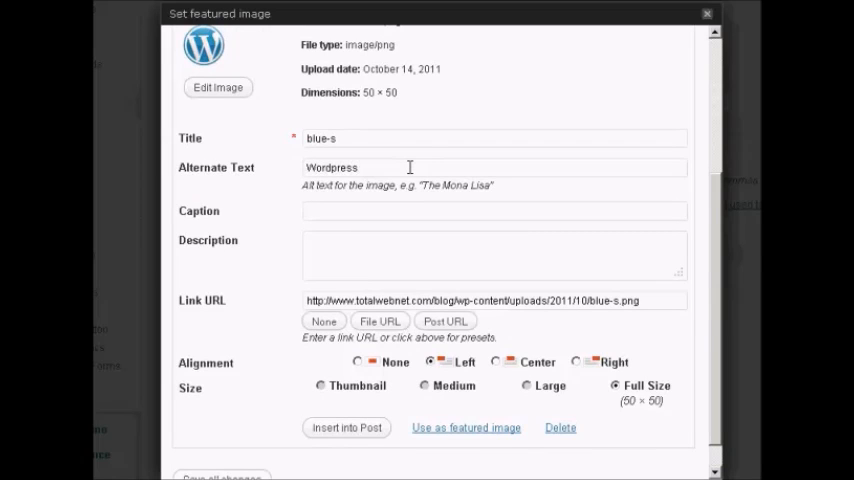
pyautogui.write('Logo')
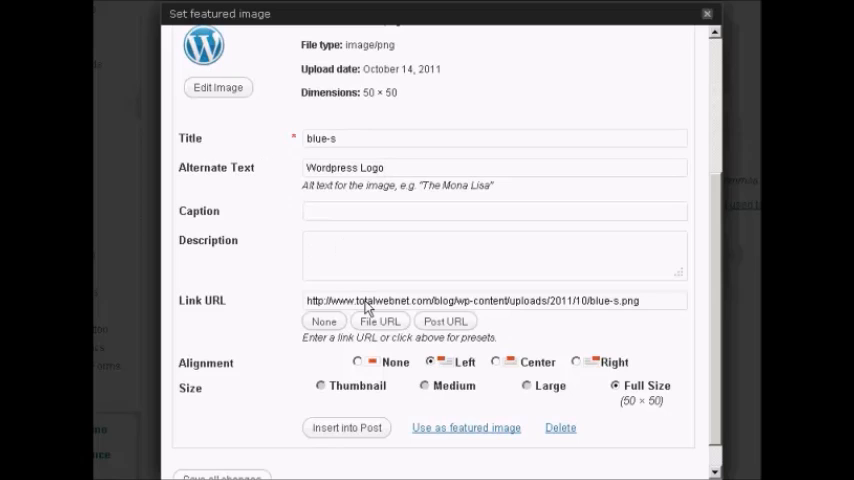
pyautogui.moveTo(420, 376)
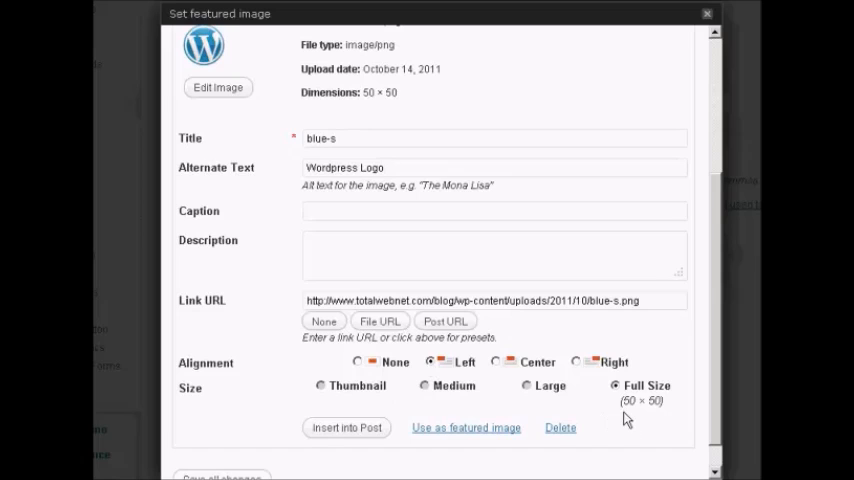
pyautogui.click(384, 168)
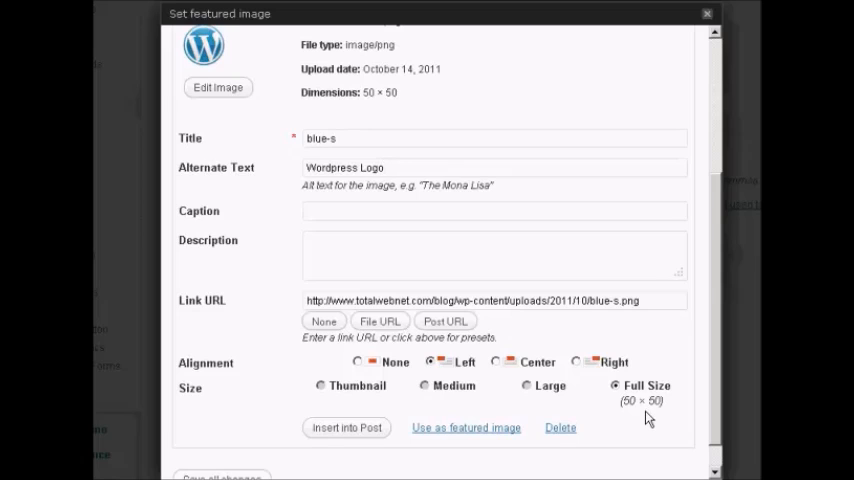
pyautogui.moveTo(352, 364)
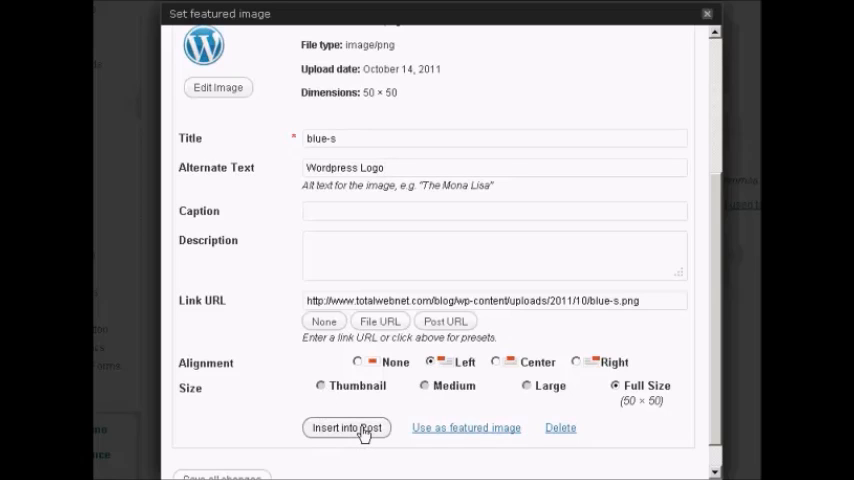
# Insert the logo image into the post body beside the opening paragraph.
pyautogui.click(348, 428)
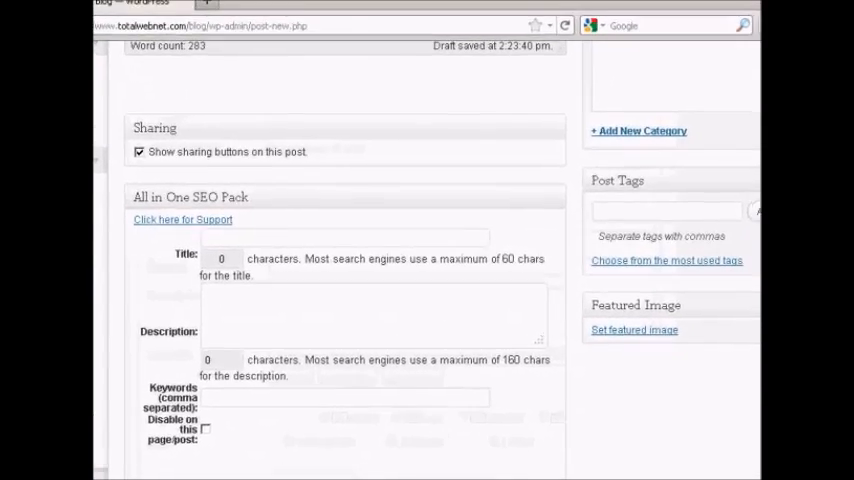
pyautogui.scroll(3)
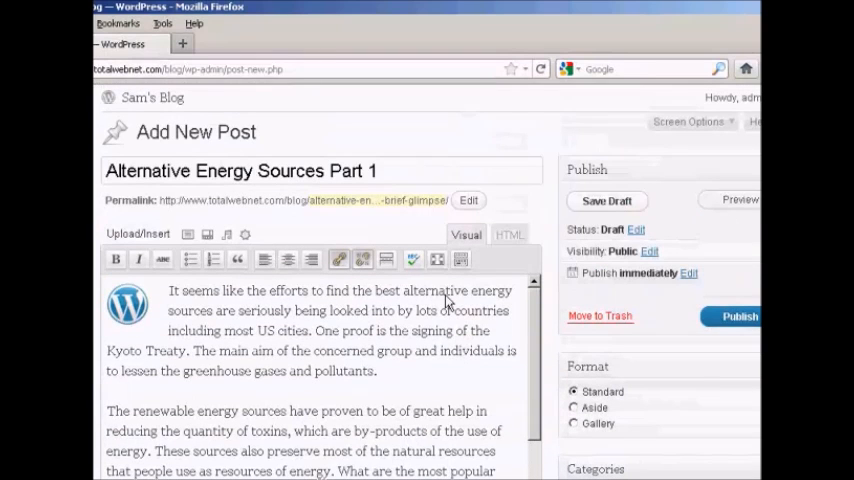
pyautogui.moveTo(136, 324)
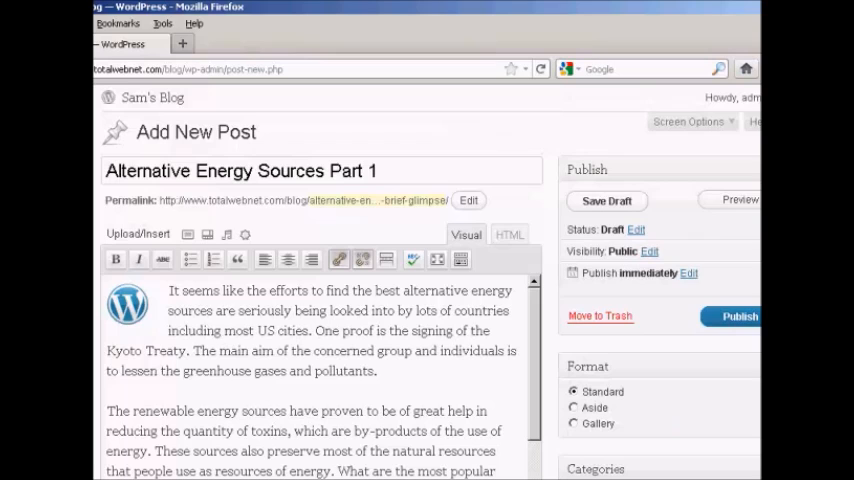
# Publish the post and view its live page showing the logo beside the text.
pyautogui.click(738, 316)
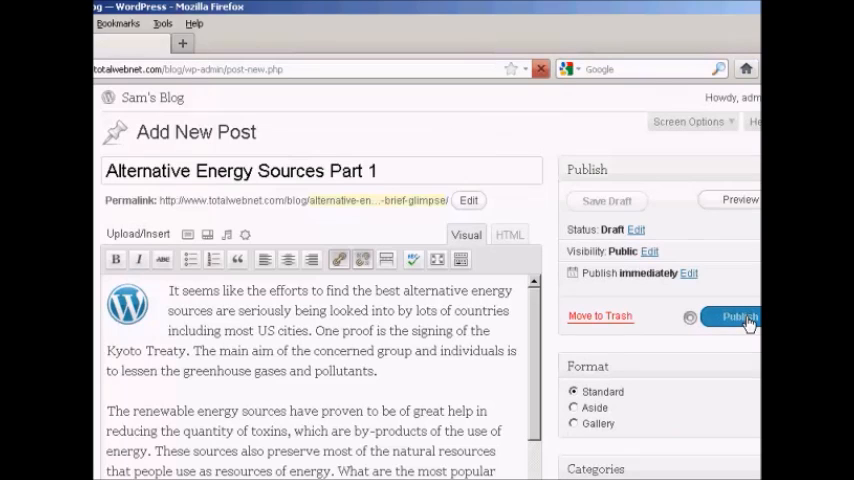
pyautogui.click(736, 316)
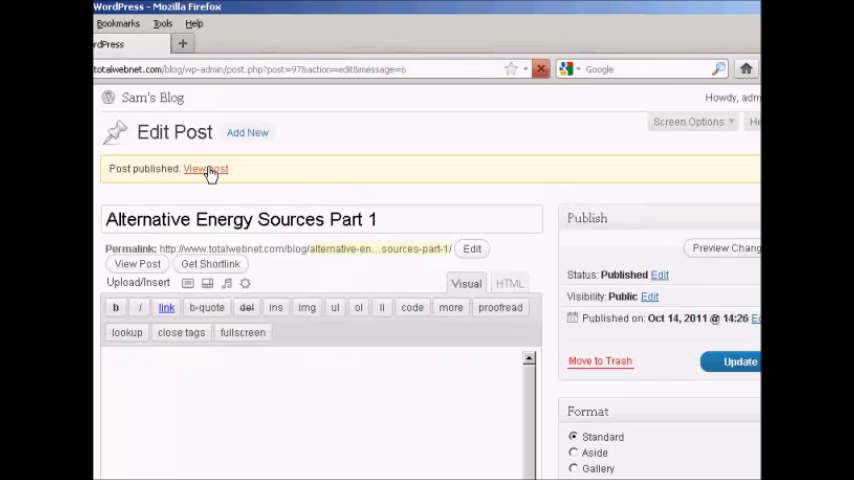
pyautogui.click(204, 168)
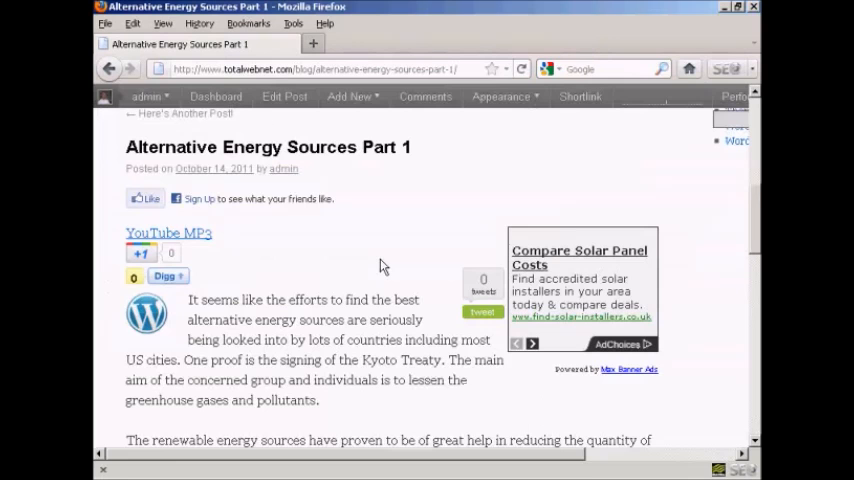